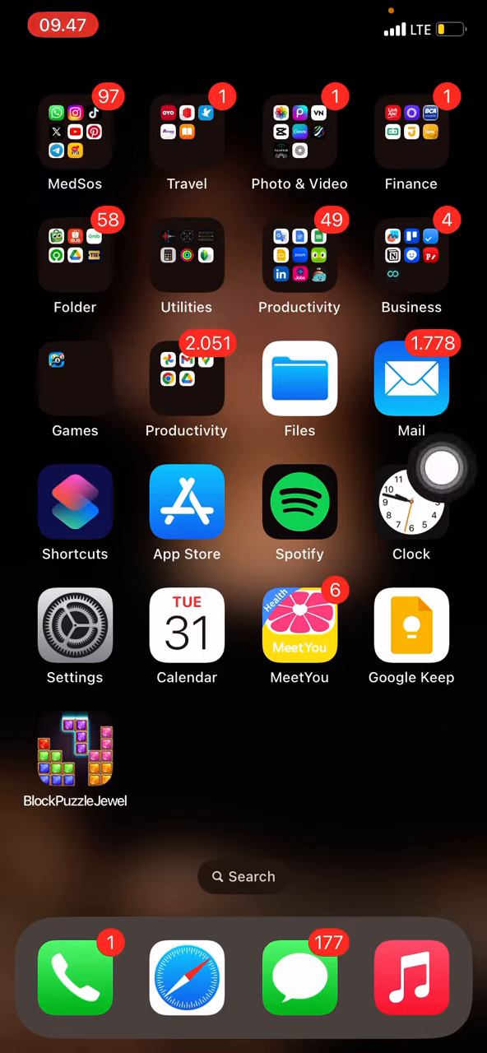
- Open the Productivity folder on the iPhone home screen
left_click(299, 255)
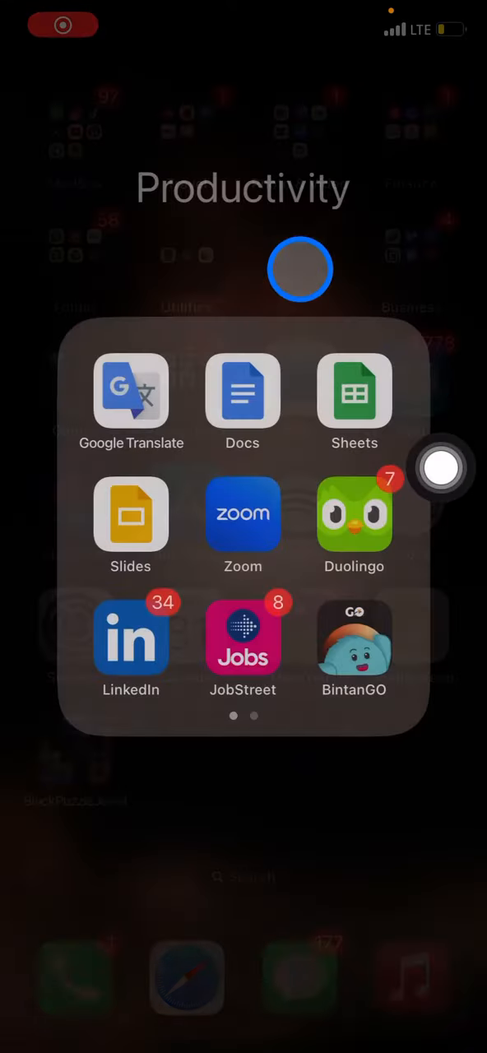
- Launch Sheets and open the Tummy Coffee September 2023 sales recap
left_click(353, 392)
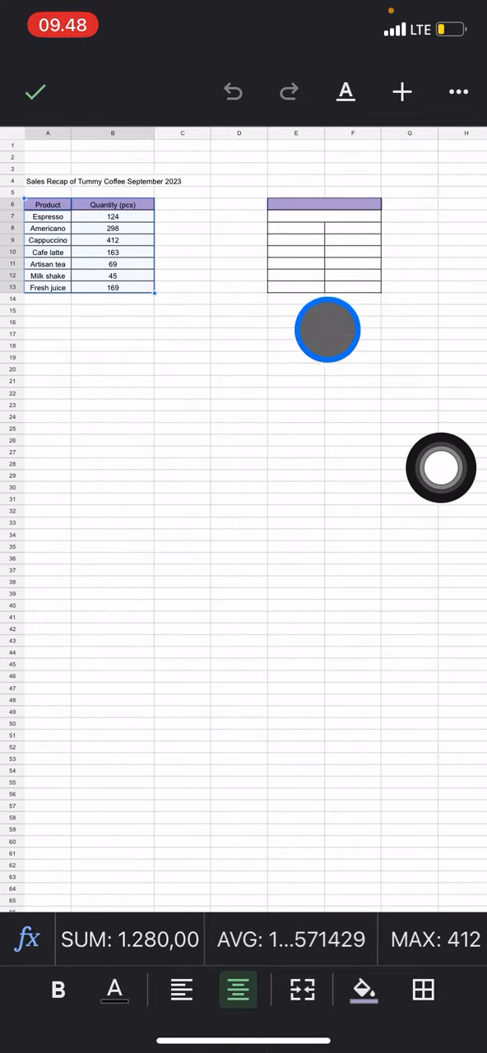
- Insert a chart of quantity per product from the selected sales data
left_click(401, 92)
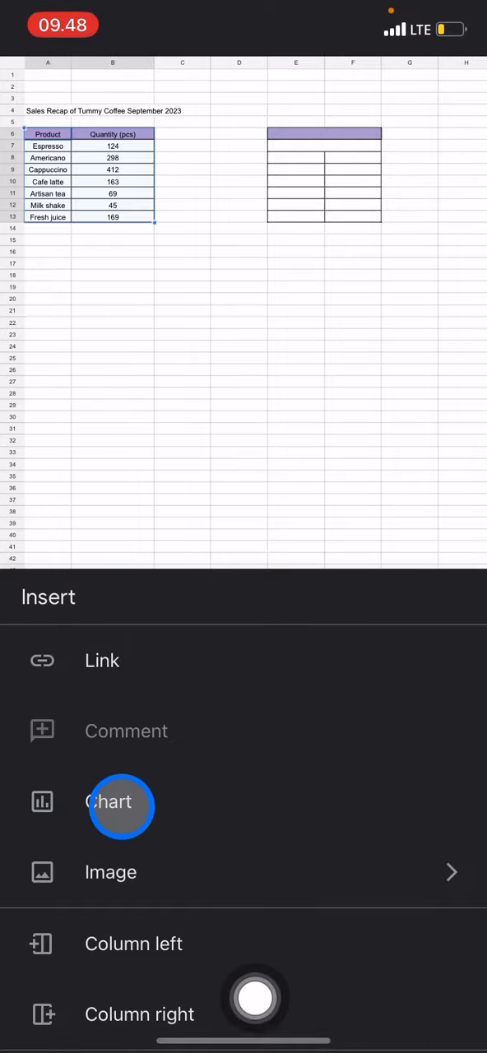
left_click(109, 801)
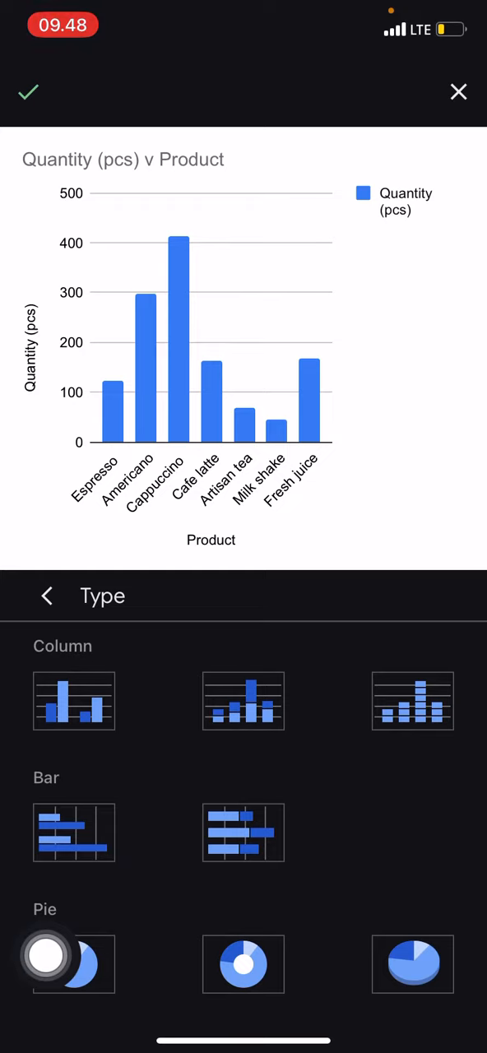
- Keep the chart type as the standard column chart
left_click(244, 832)
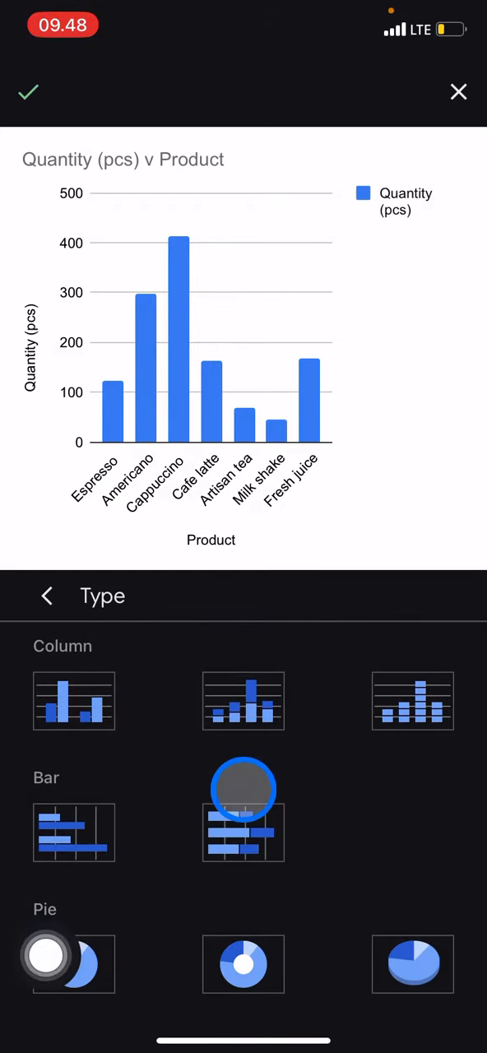
left_click(74, 701)
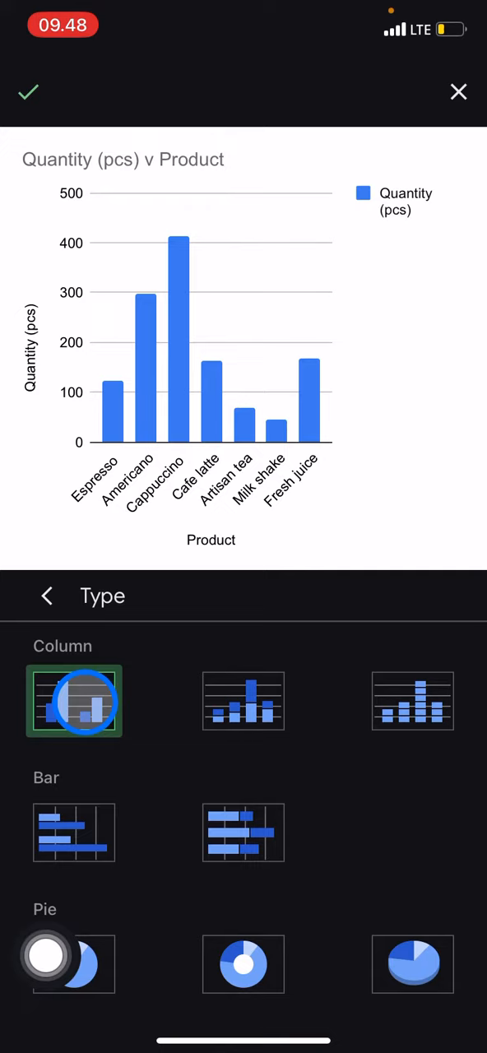
left_click(46, 596)
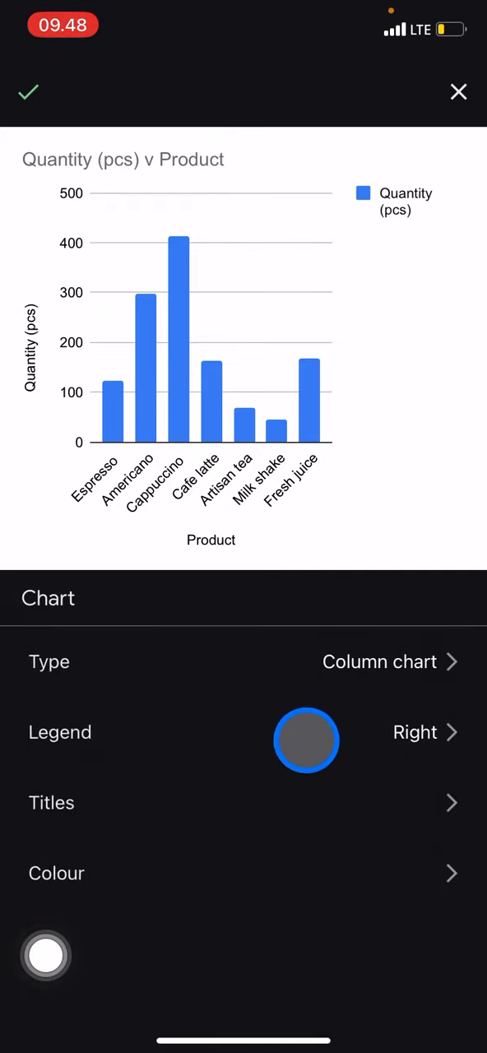
- Try the legend at left and top, then leave it on the right
left_click(59, 733)
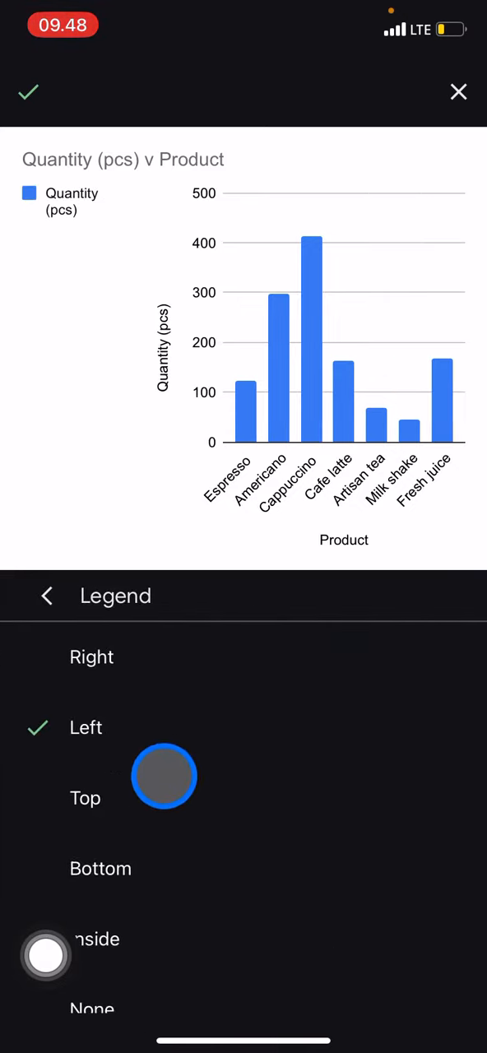
left_click(85, 798)
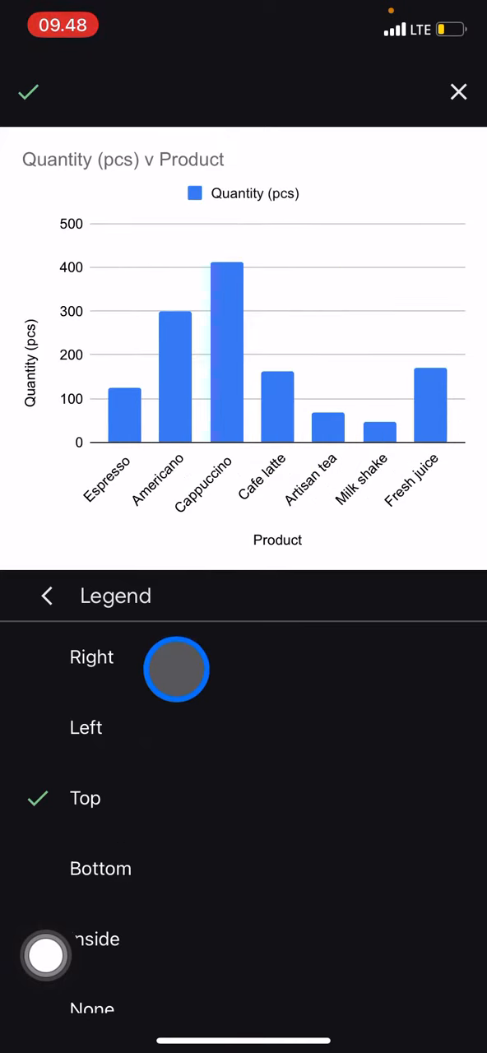
left_click(178, 670)
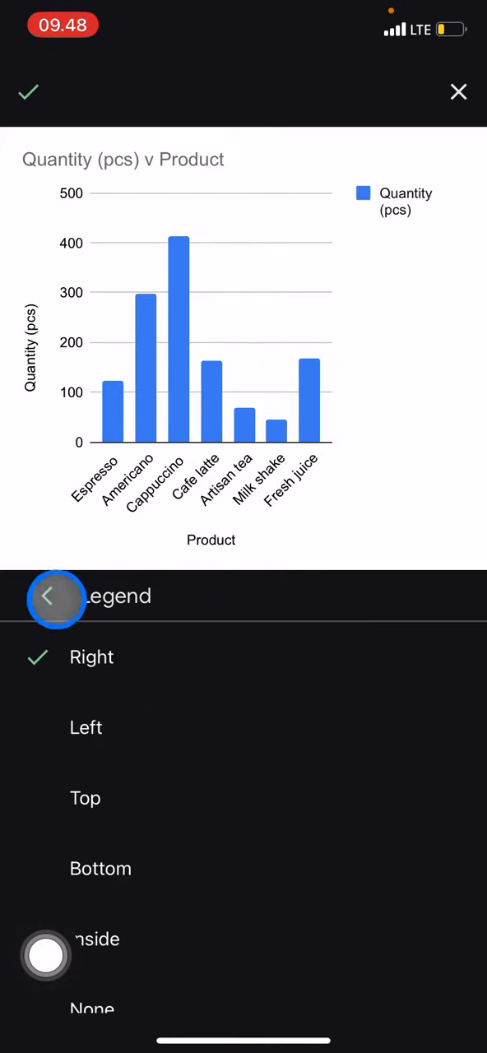
left_click(56, 596)
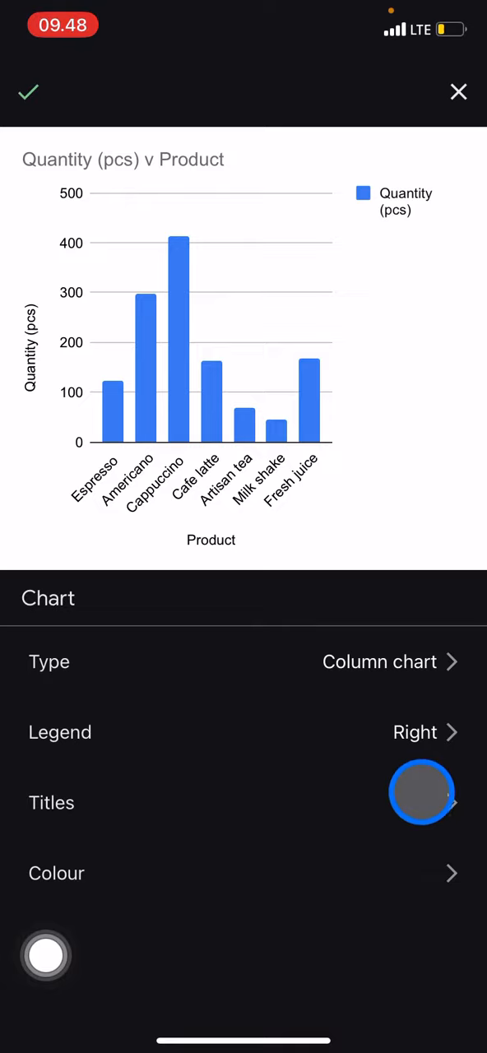
- Set the chart title to 'Product sales'
left_click(51, 803)
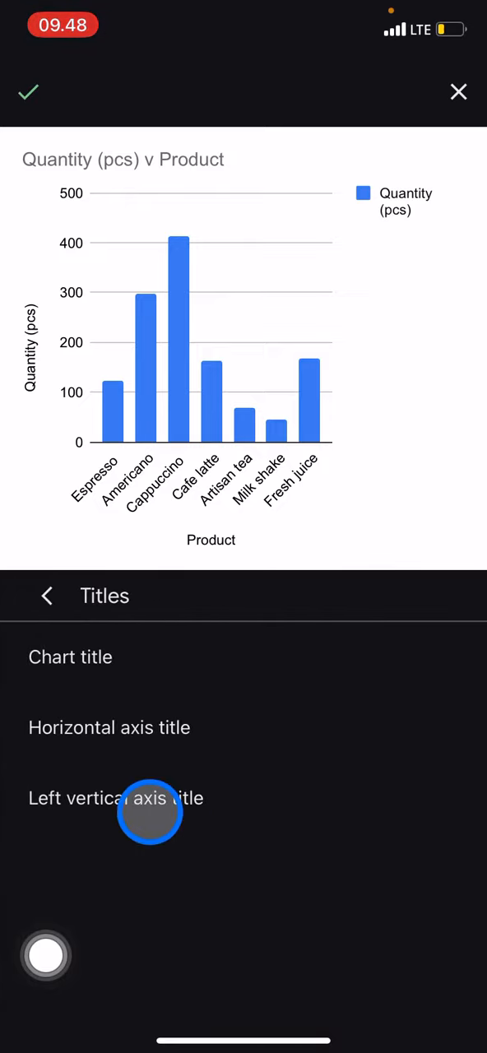
left_click(69, 656)
type("Product sales")
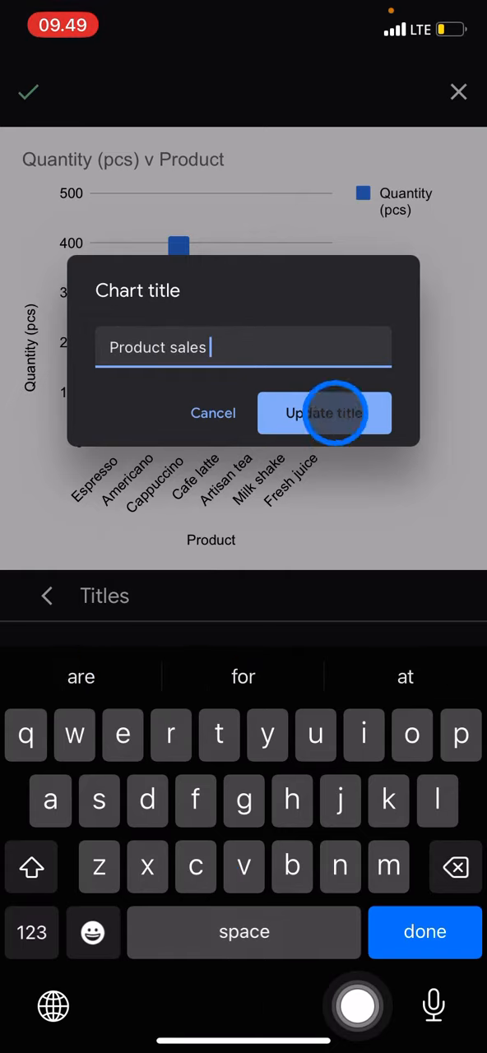
left_click(324, 413)
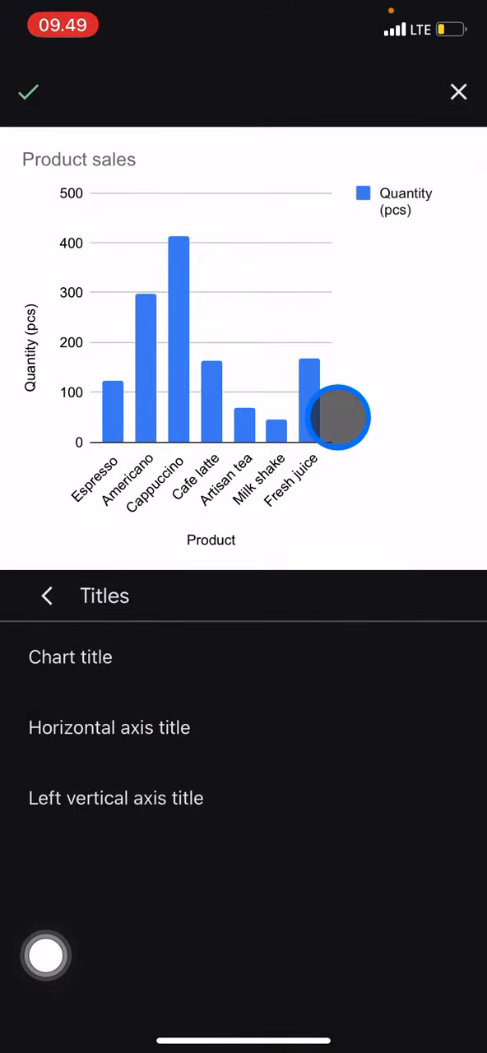
left_click_drag(337, 418, 345, 158)
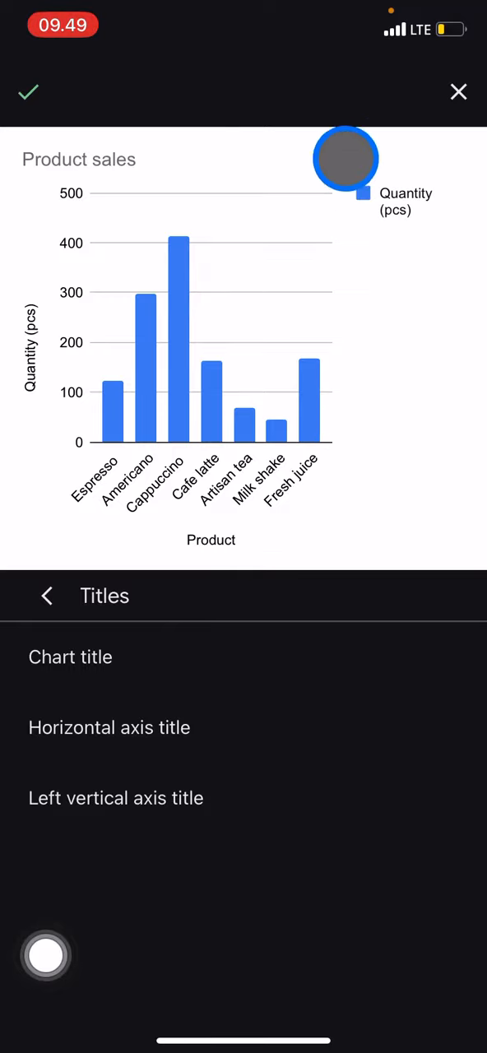
- Add the chart to the sheet, move it below the sales table and resize it to fit
left_click(29, 92)
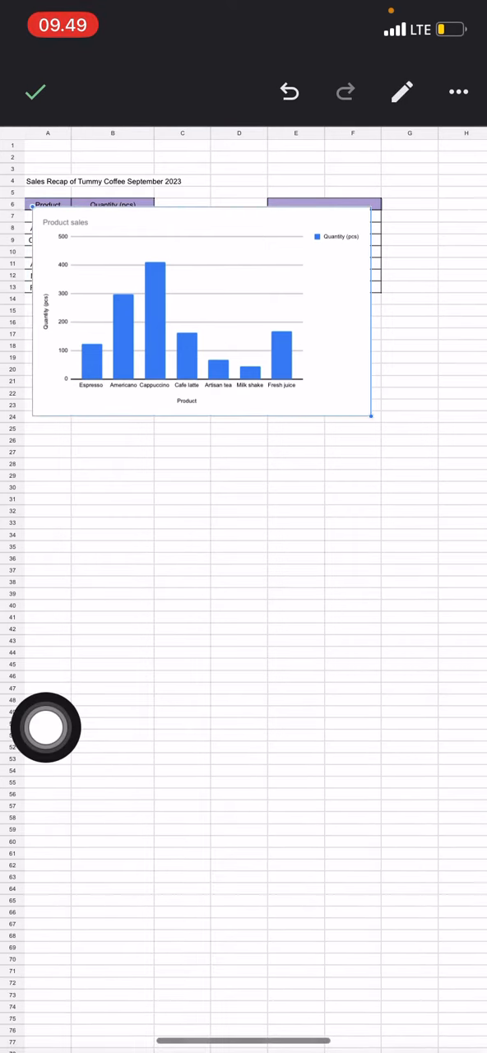
left_click_drag(197, 313, 197, 428)
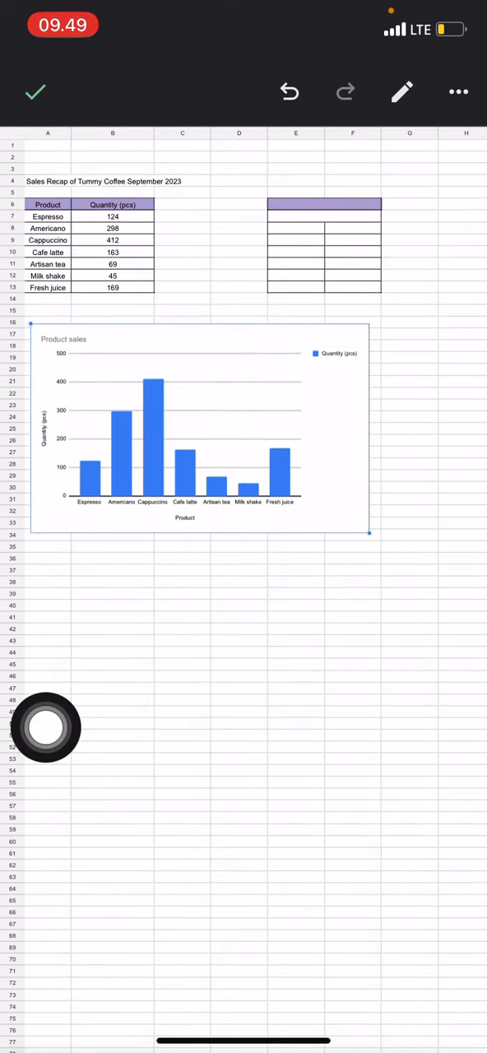
left_click_drag(197, 428, 244, 425)
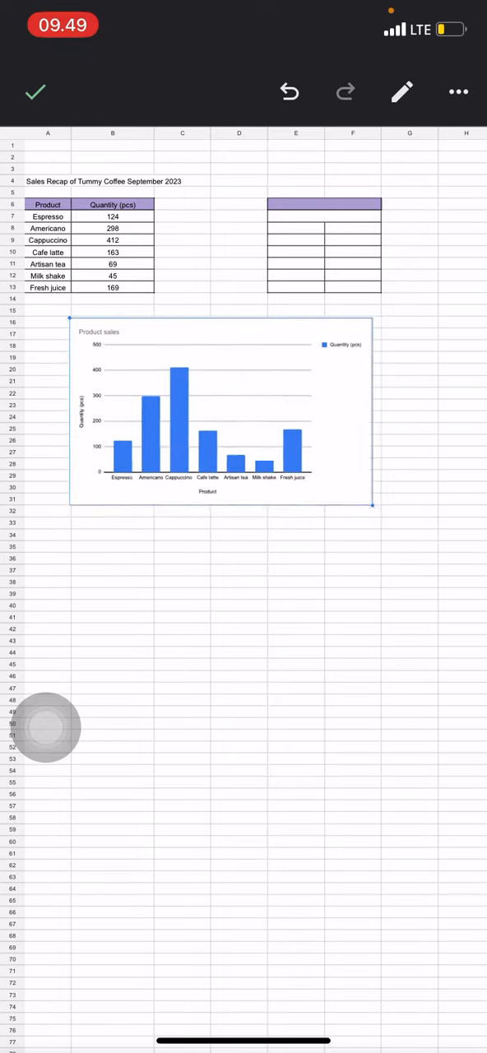
left_click_drag(372, 504, 309, 466)
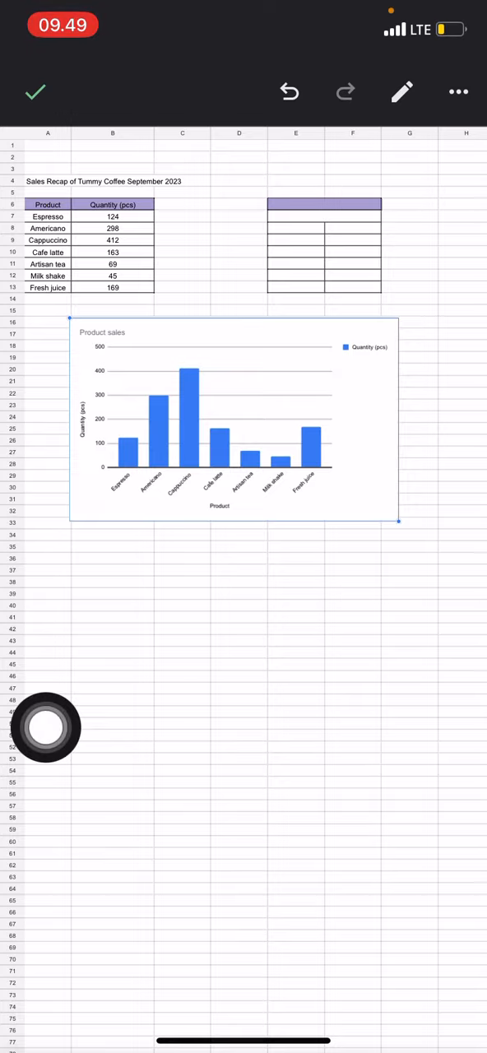
- Exit editing mode, leaving the Product sales chart below the table
left_click(113, 483)
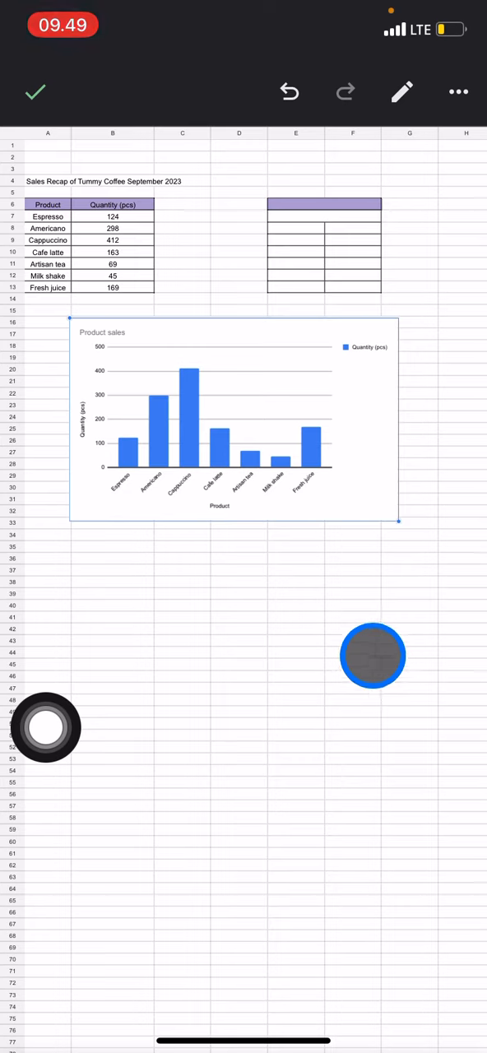
left_click(34, 92)
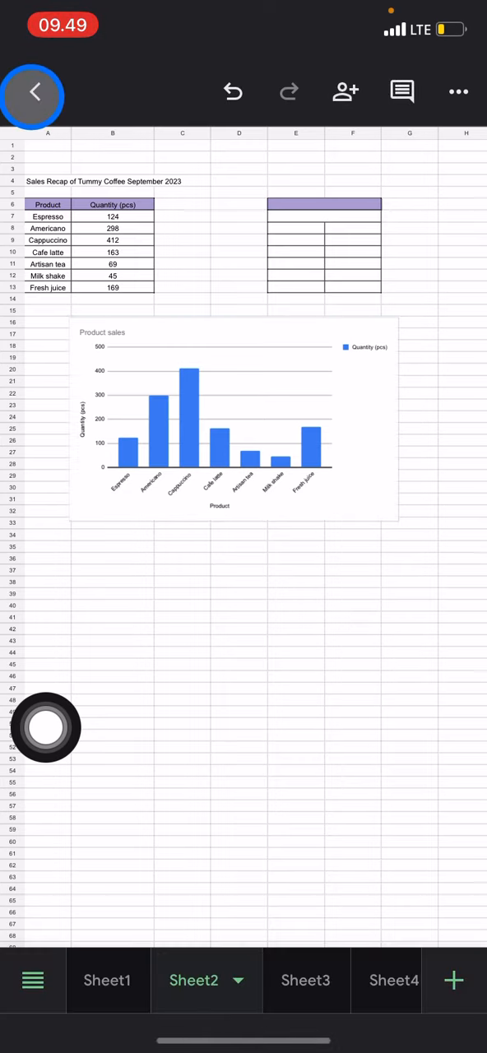